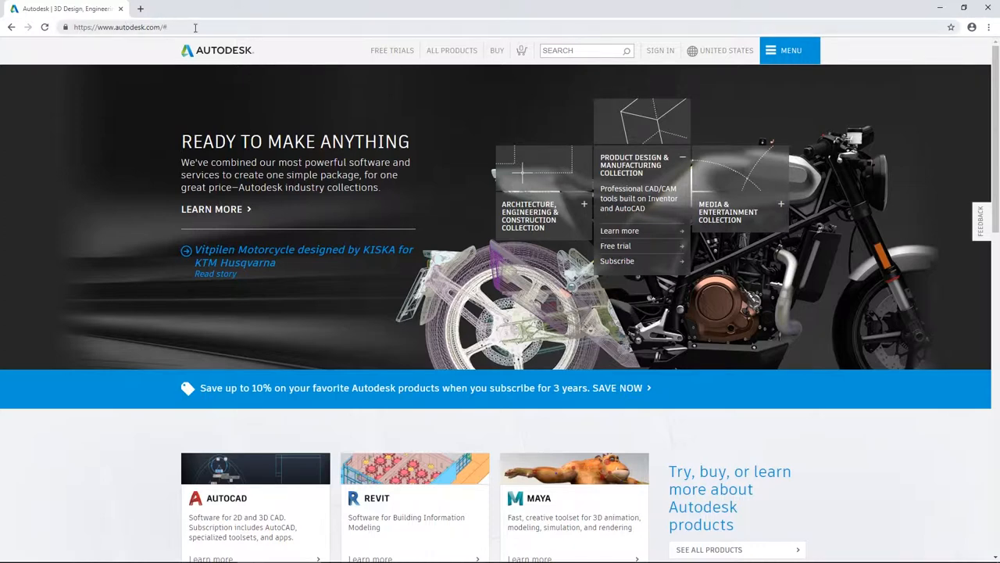
{"action": "mouse_move", "coordinate": [659, 50]}
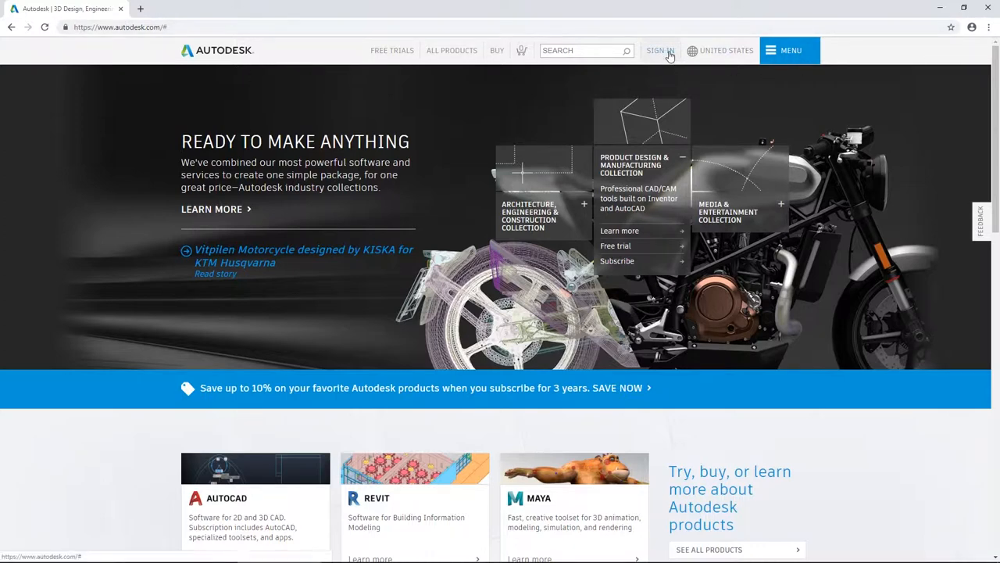
{"action": "mouse_move", "coordinate": [623, 66]}
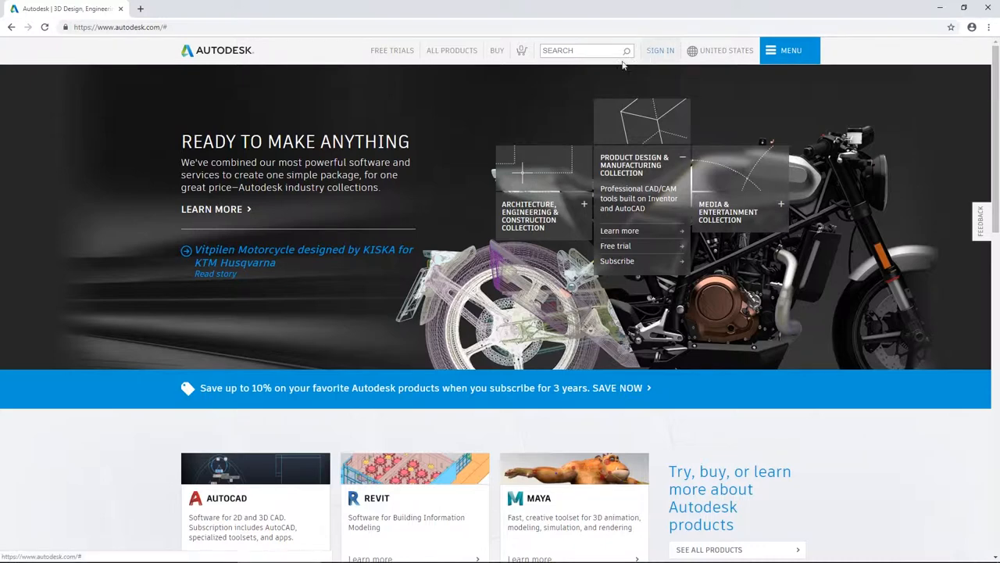
Step: Go to the Autodesk account sign-in page via the top-bar SIGN IN account menu
{"action": "left_click", "coordinate": [659, 50]}
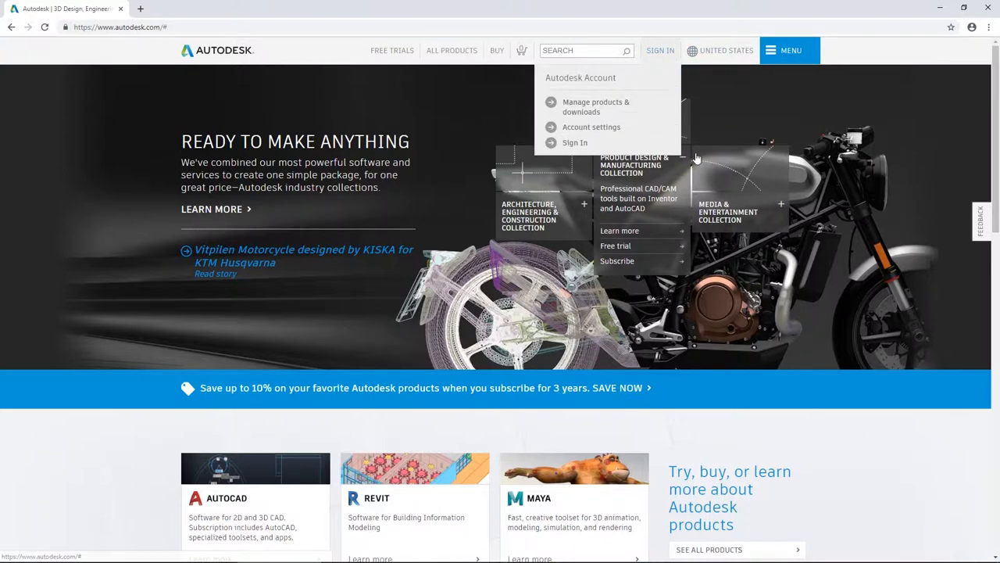
{"action": "left_click", "coordinate": [576, 142]}
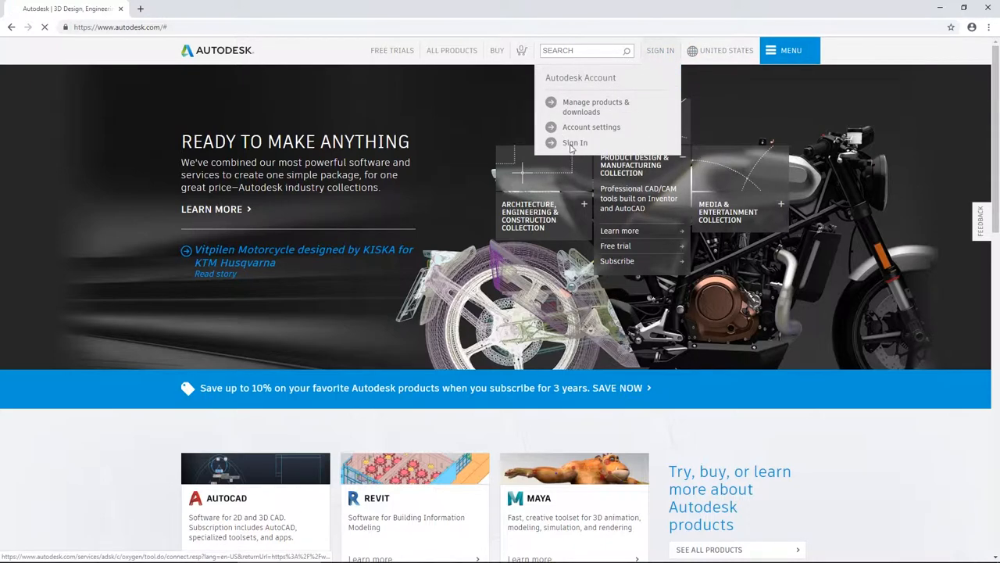
{"action": "left_click", "coordinate": [575, 143]}
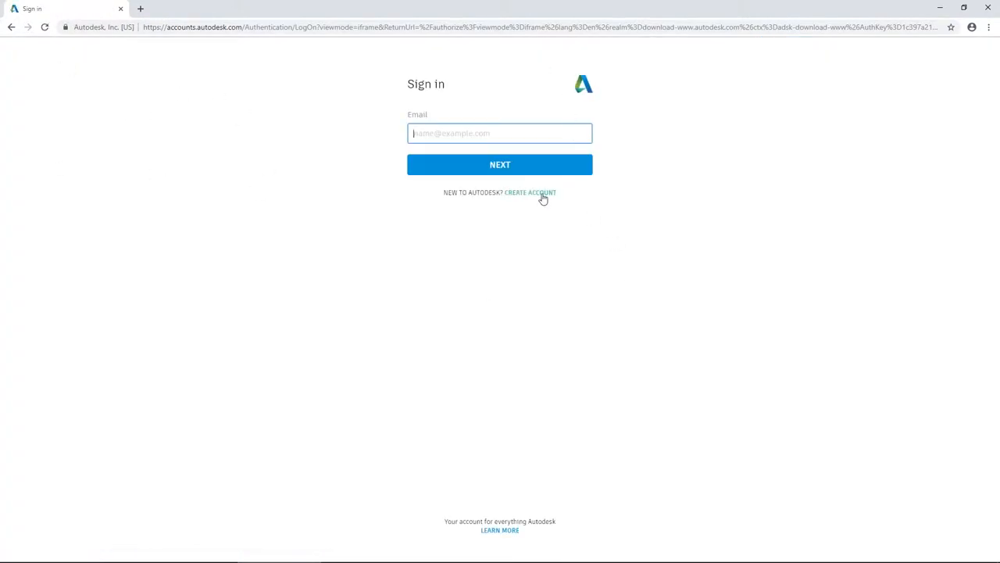
Step: Switch to the Create account form from the sign-in page's CREATE ACCOUNT link
{"action": "left_click", "coordinate": [531, 192]}
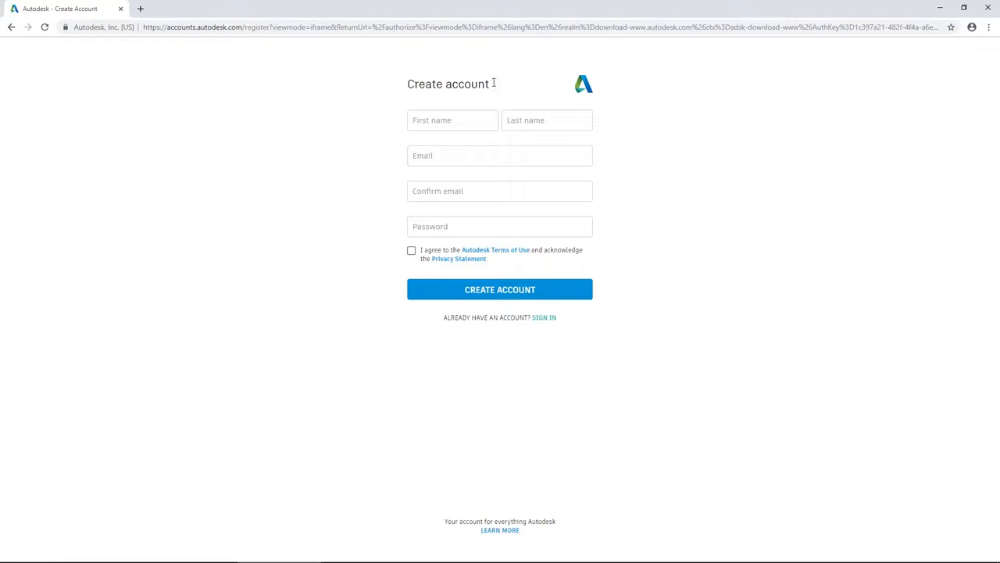
{"action": "mouse_move", "coordinate": [725, 227]}
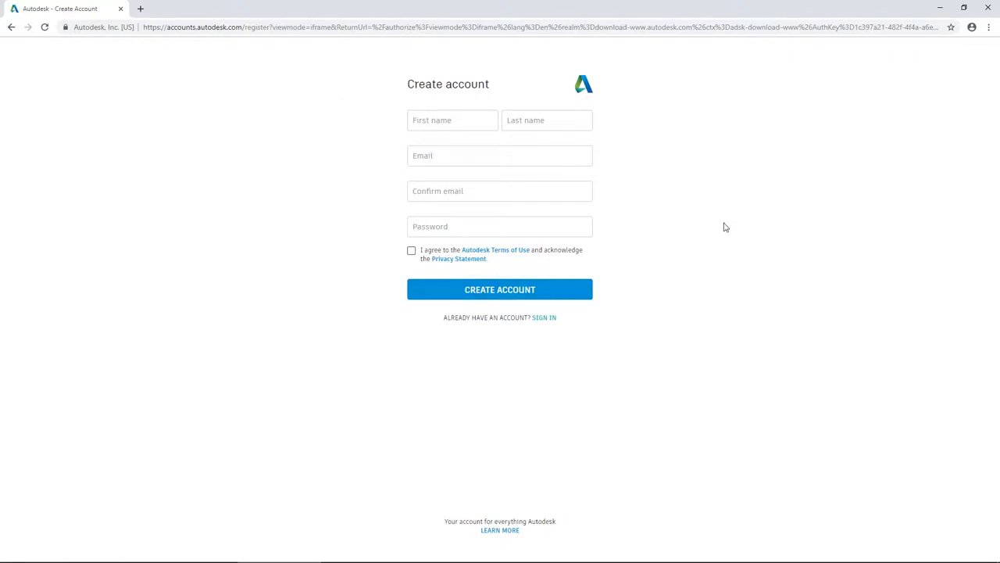
{"action": "mouse_move", "coordinate": [233, 203]}
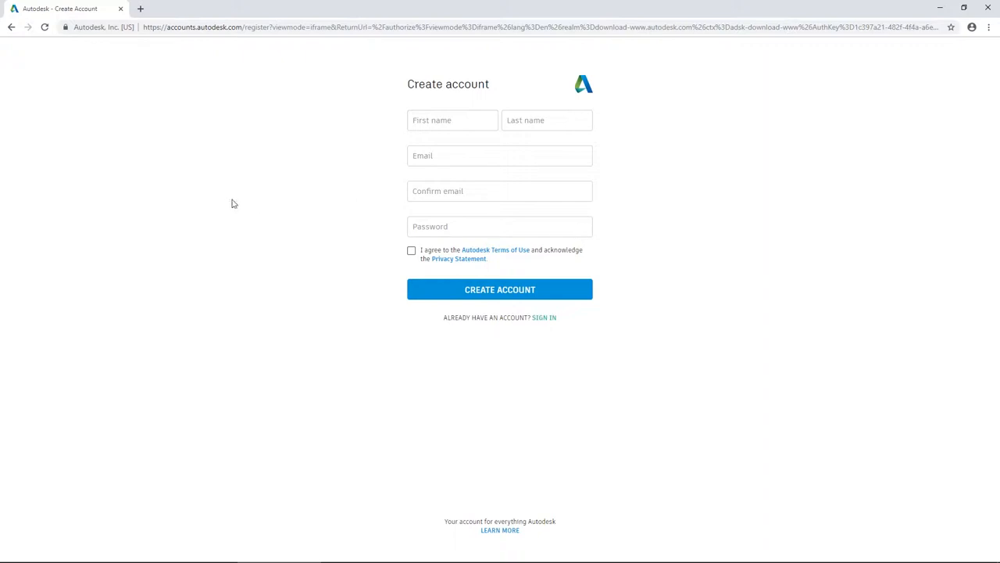
Step: Load students.autodesk.com in a new Chrome tab to reach the Education Community home
{"action": "left_click", "coordinate": [266, 9]}
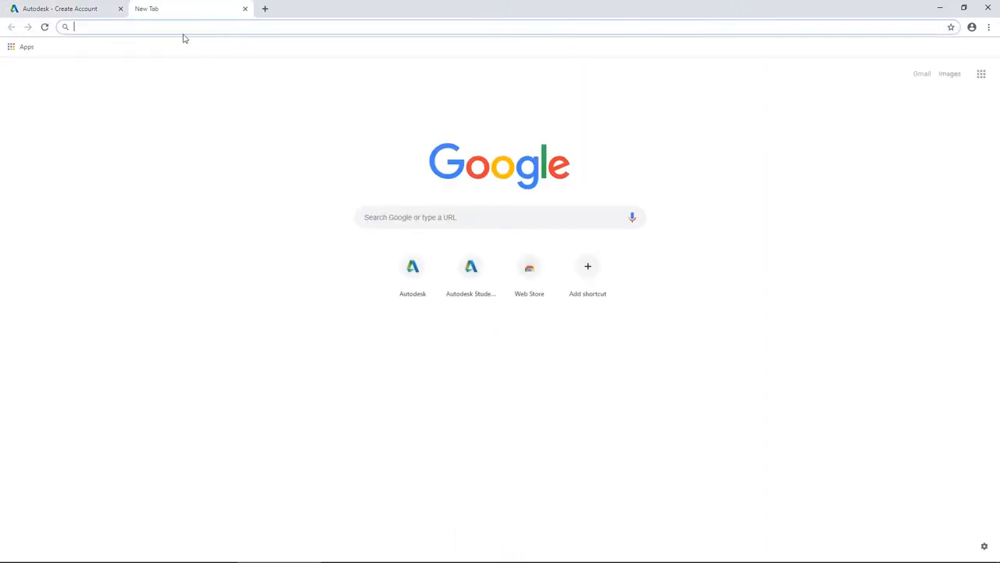
{"action": "type", "text": "students.autodesk.com"}
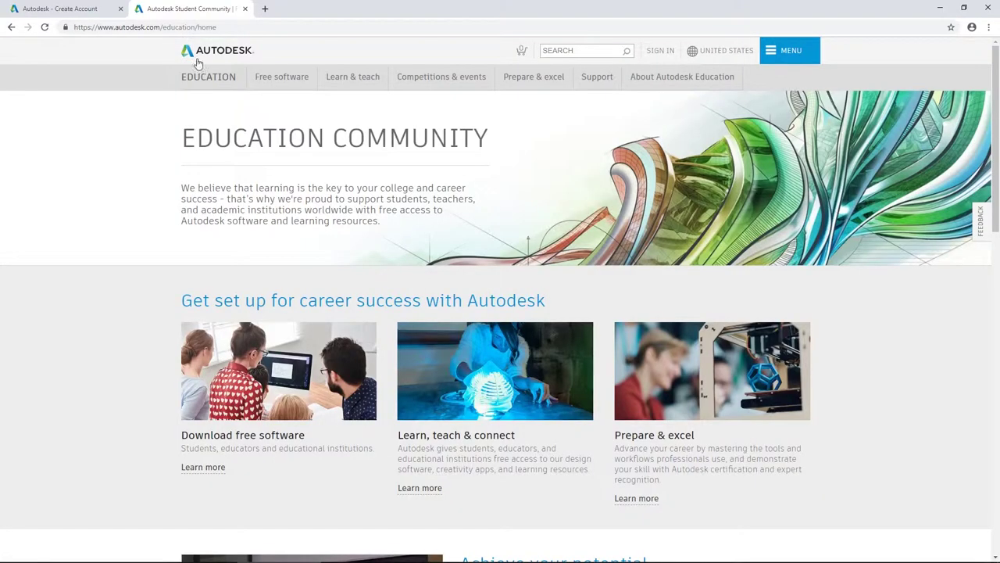
Step: Reach the free Maya education download page from the Free software listing
{"action": "left_click", "coordinate": [282, 76]}
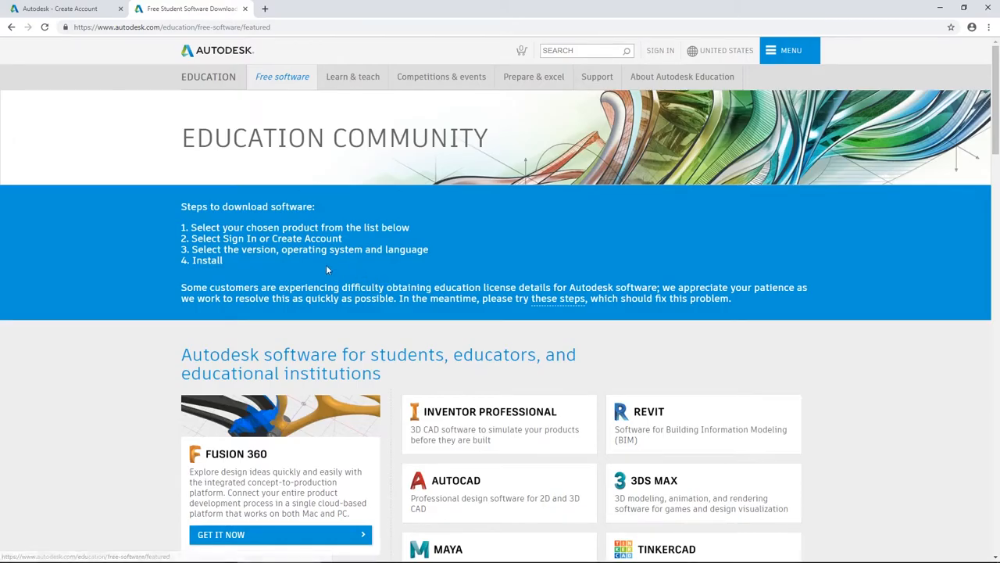
{"action": "scroll", "scroll_direction": "down", "scroll_amount": 3}
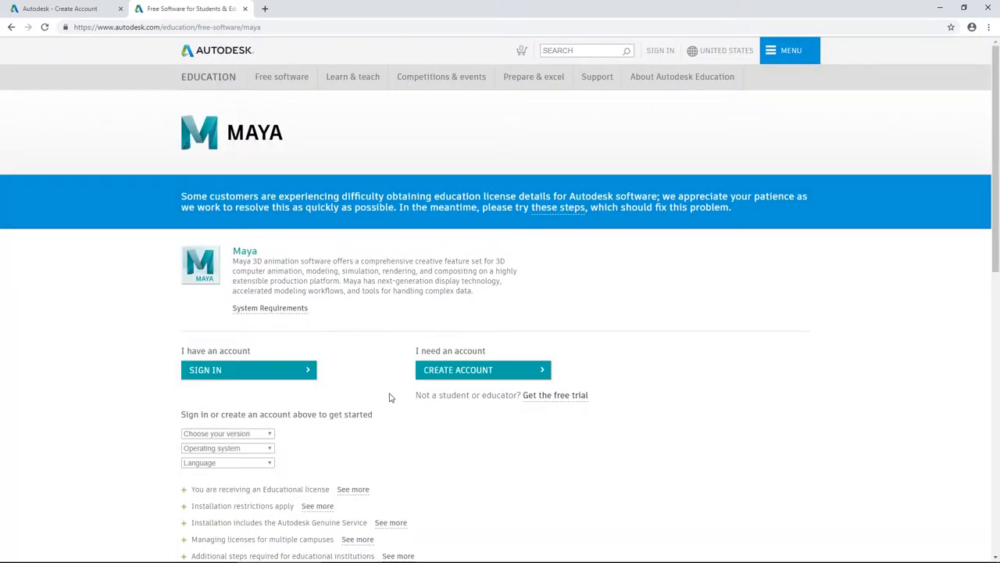
{"action": "scroll", "scroll_direction": "down", "scroll_amount": 3}
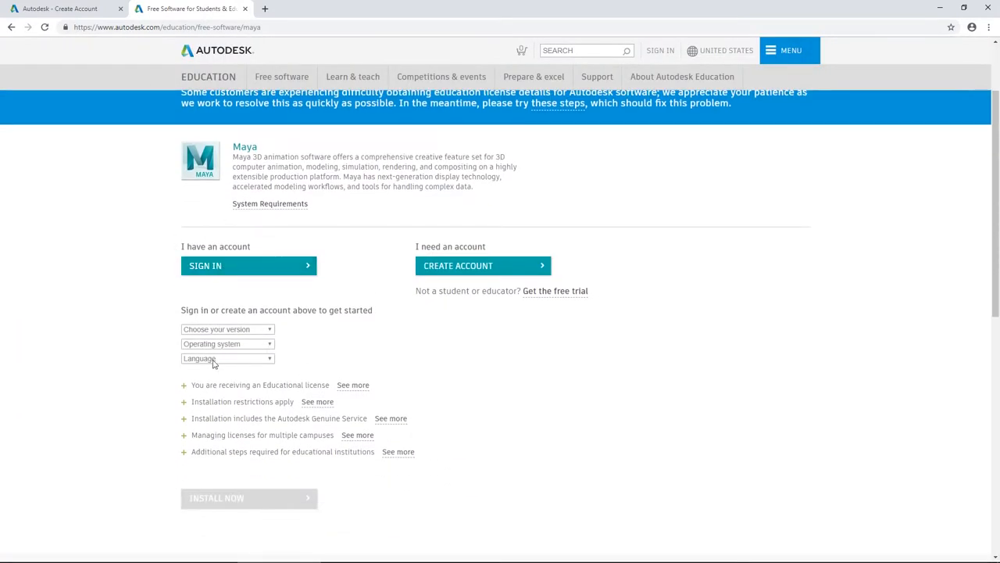
{"action": "mouse_move", "coordinate": [222, 327]}
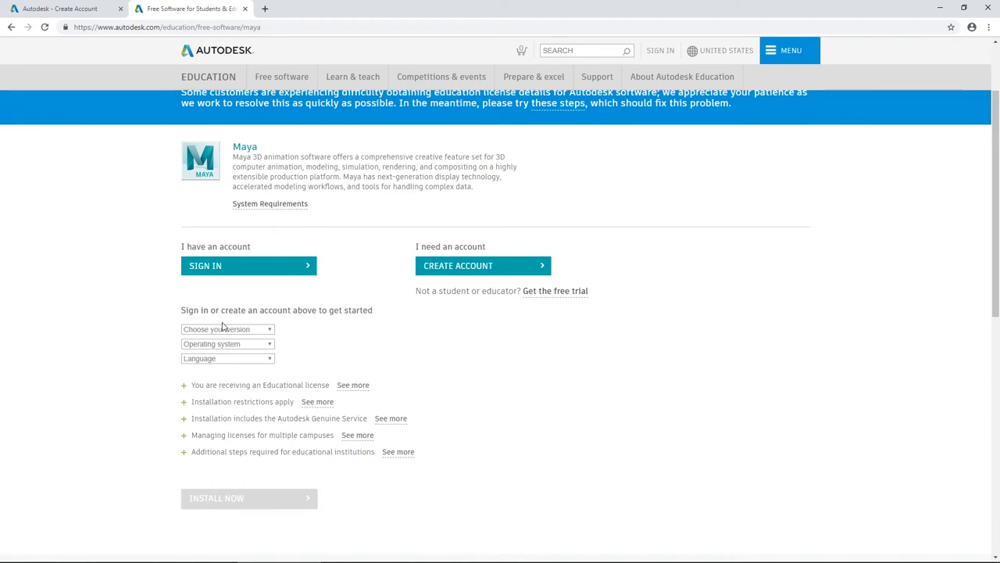
{"action": "mouse_move", "coordinate": [478, 558]}
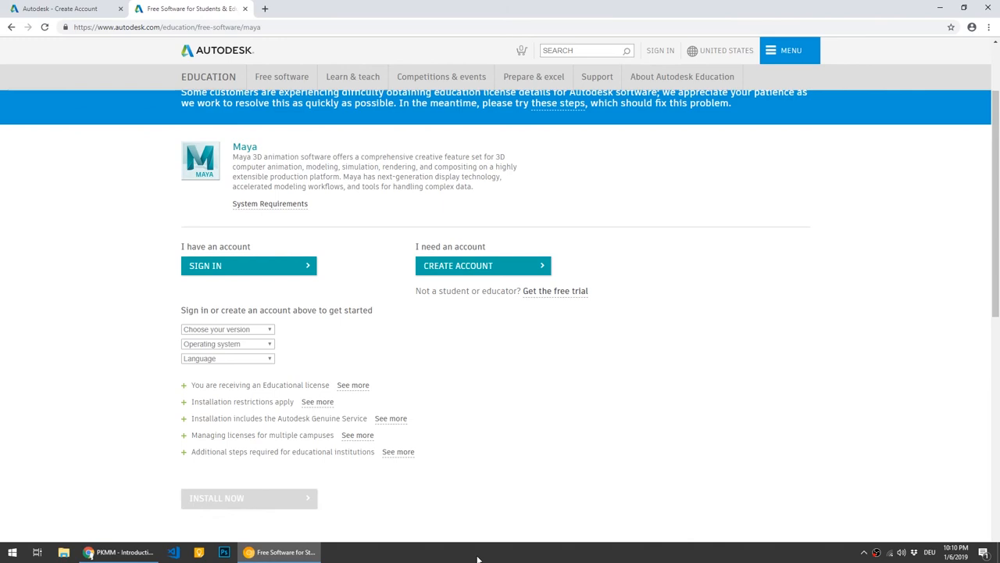